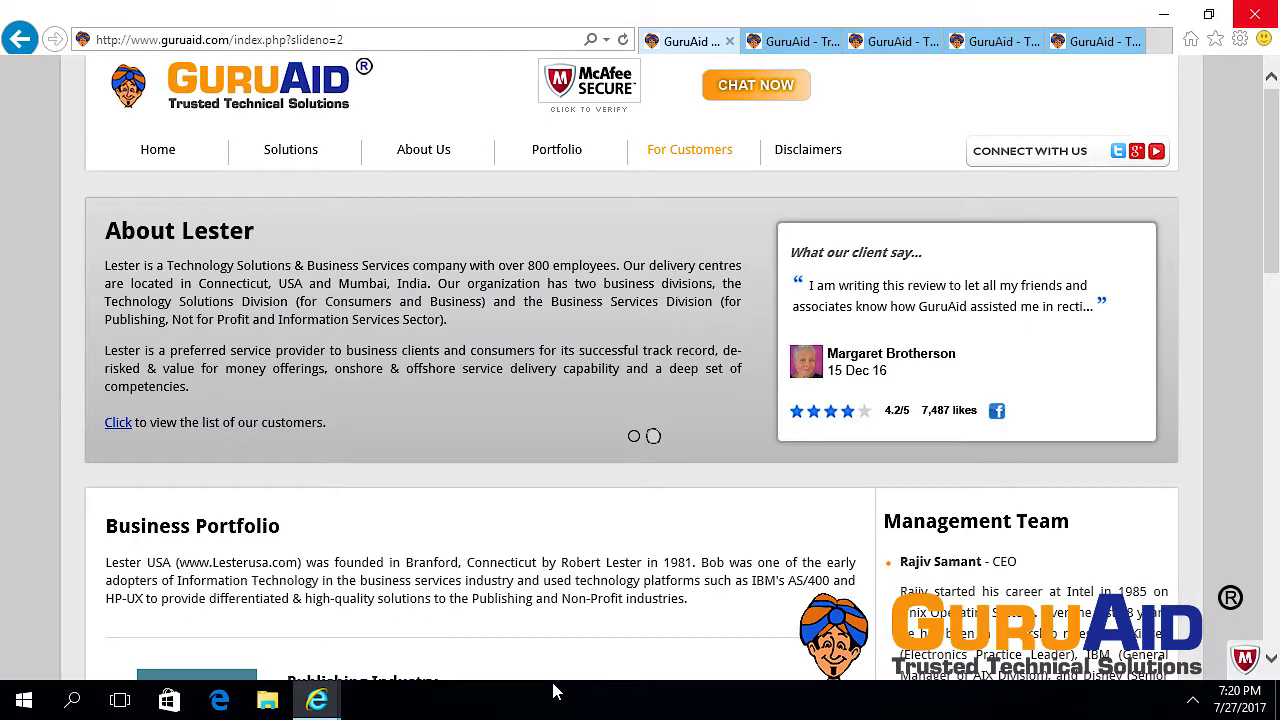
Close Internet Explorer with all its GuruAid tabs at once via 'Close all tabs'
{"action": "left_click", "coordinate": [1256, 14]}
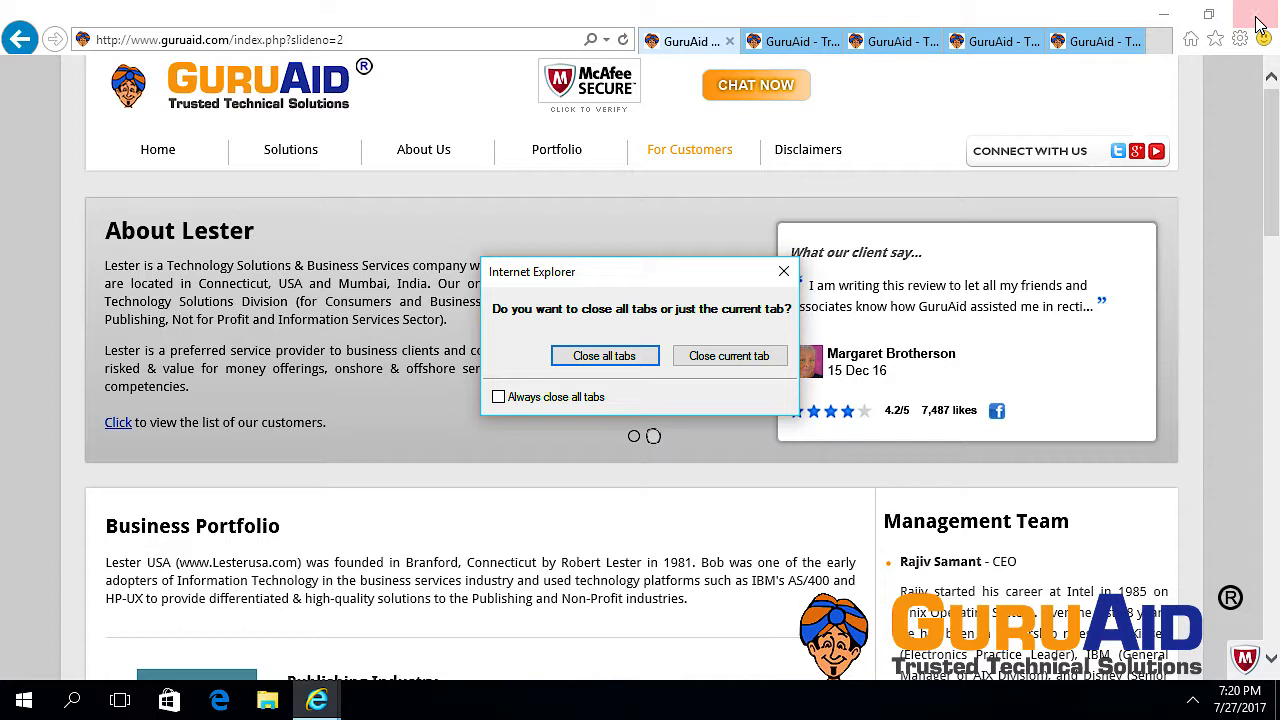
{"action": "left_click", "coordinate": [604, 356]}
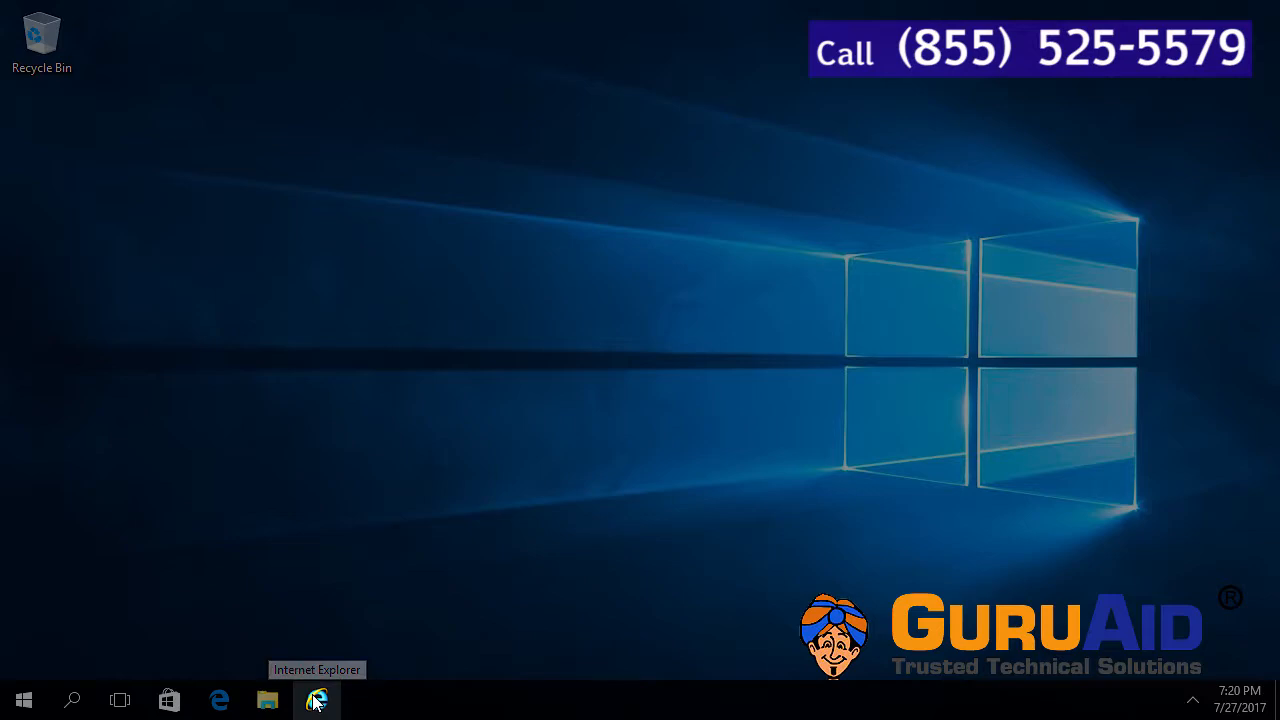
Relaunch Internet Explorer from the taskbar and bring up the gear Tools menu
{"action": "left_click", "coordinate": [316, 700]}
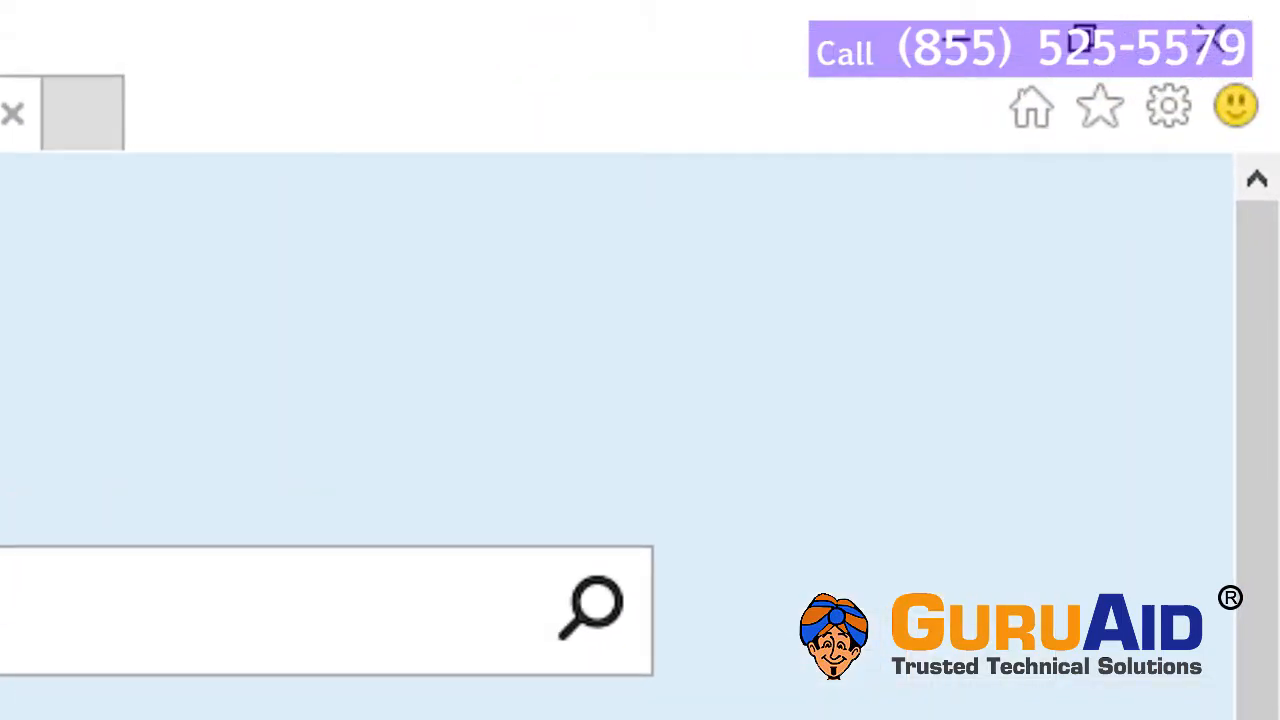
{"action": "left_click", "coordinate": [1168, 108]}
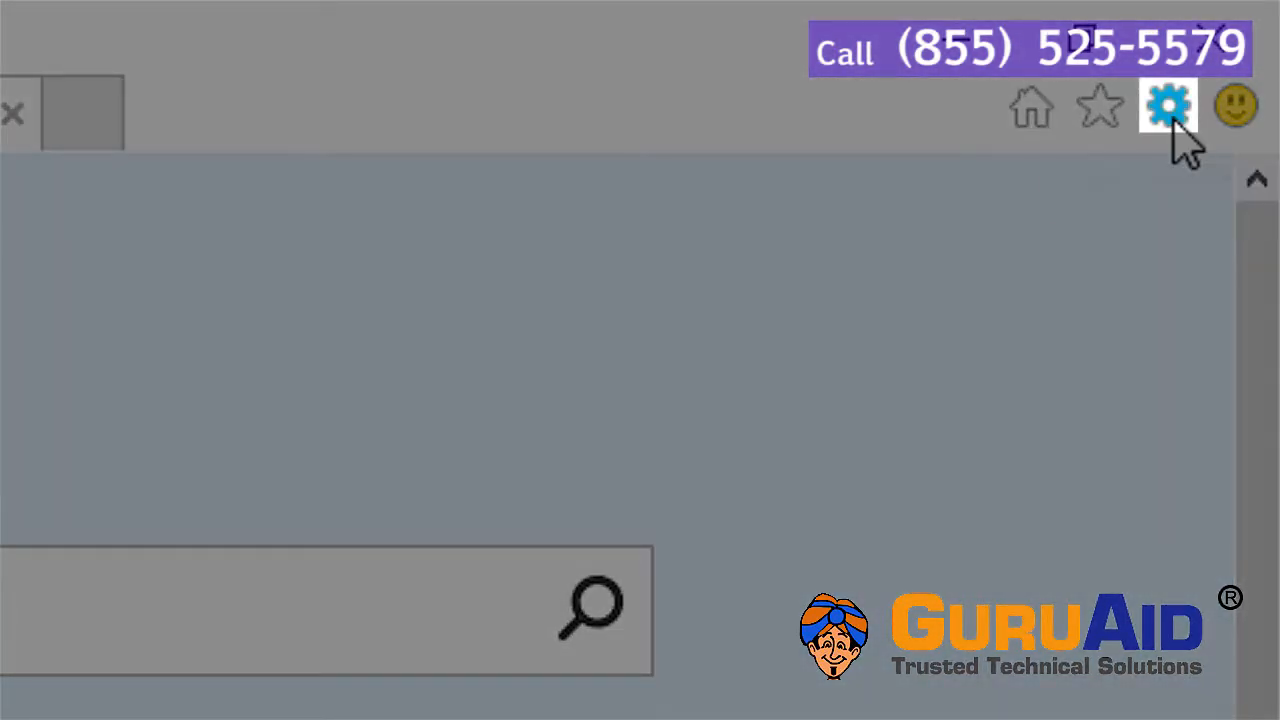
{"action": "left_click", "coordinate": [1168, 106]}
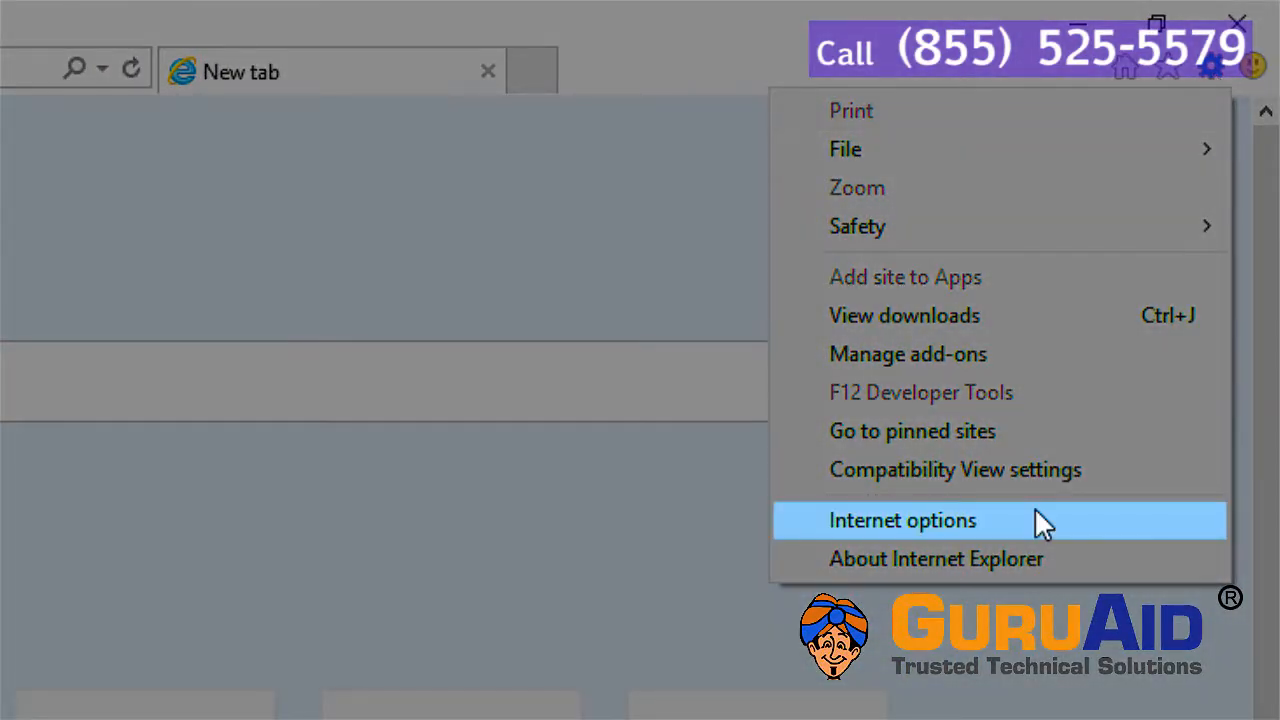
Reach the Tabbed Browsing Settings from Internet Options' General page
{"action": "left_click", "coordinate": [902, 520]}
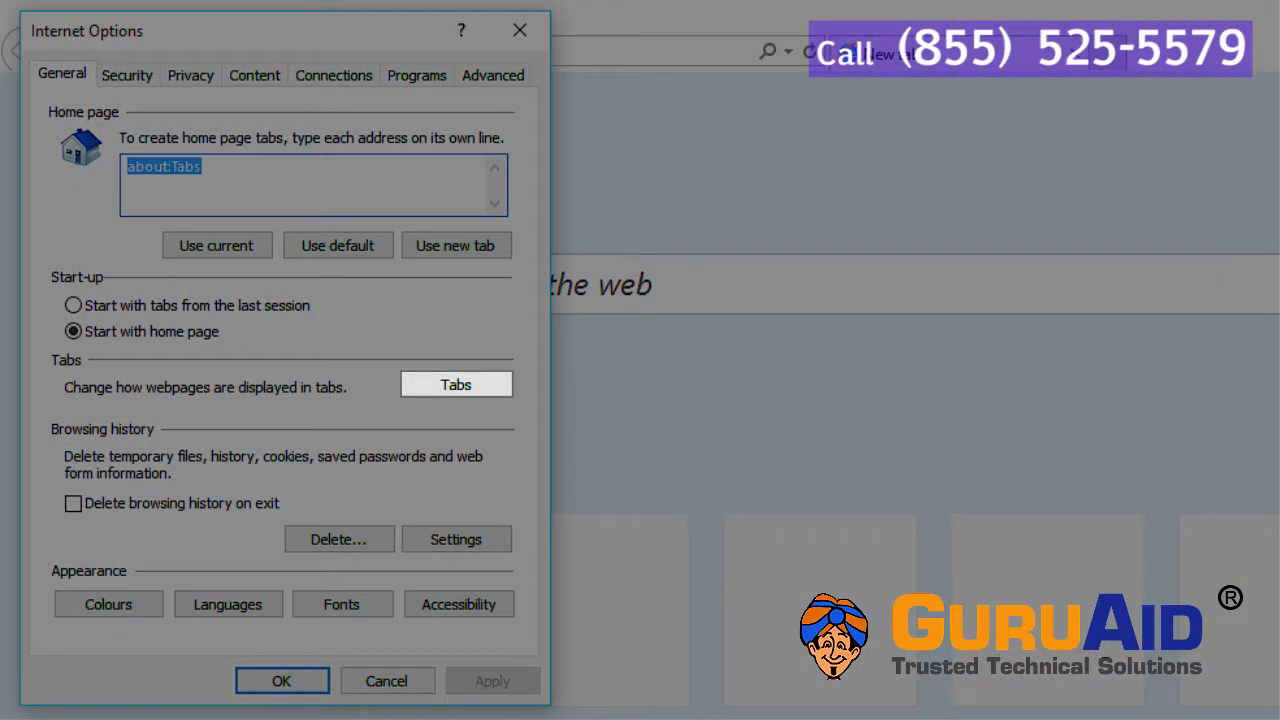
{"action": "left_click", "coordinate": [456, 384]}
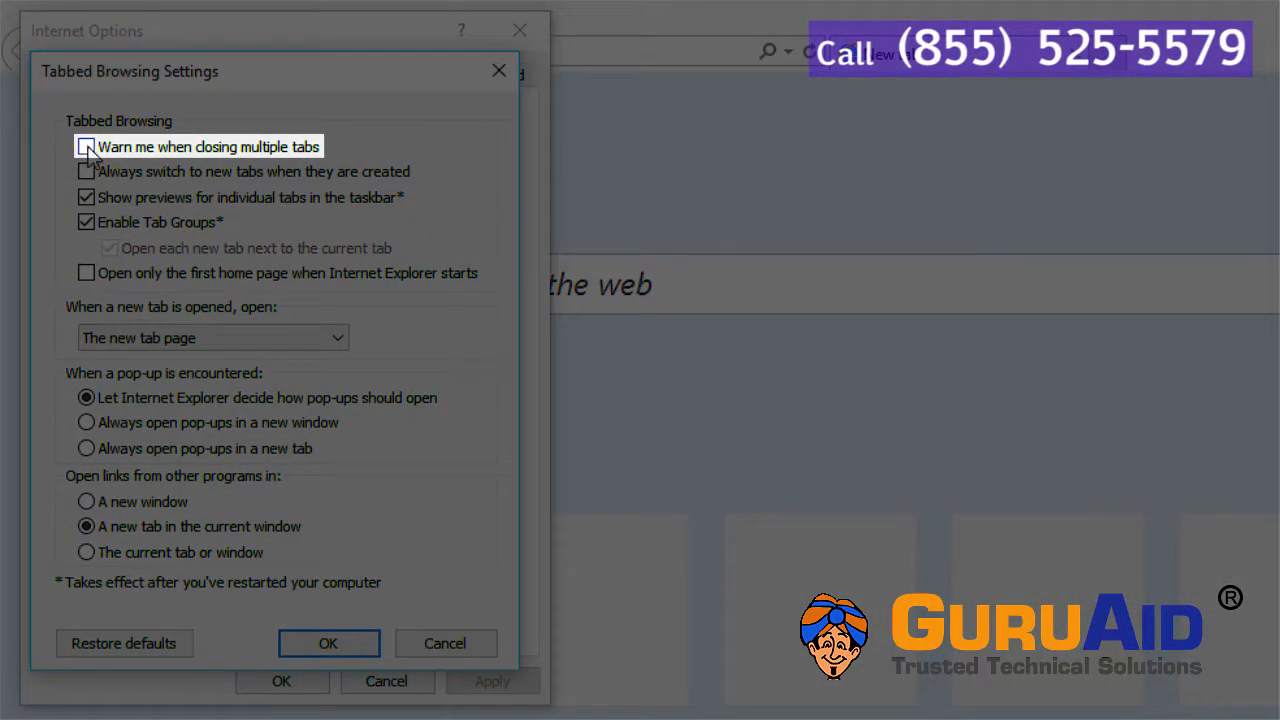
Enable 'Warn me when closing multiple tabs' and confirm the tabbed browsing settings
{"action": "left_click", "coordinate": [86, 146]}
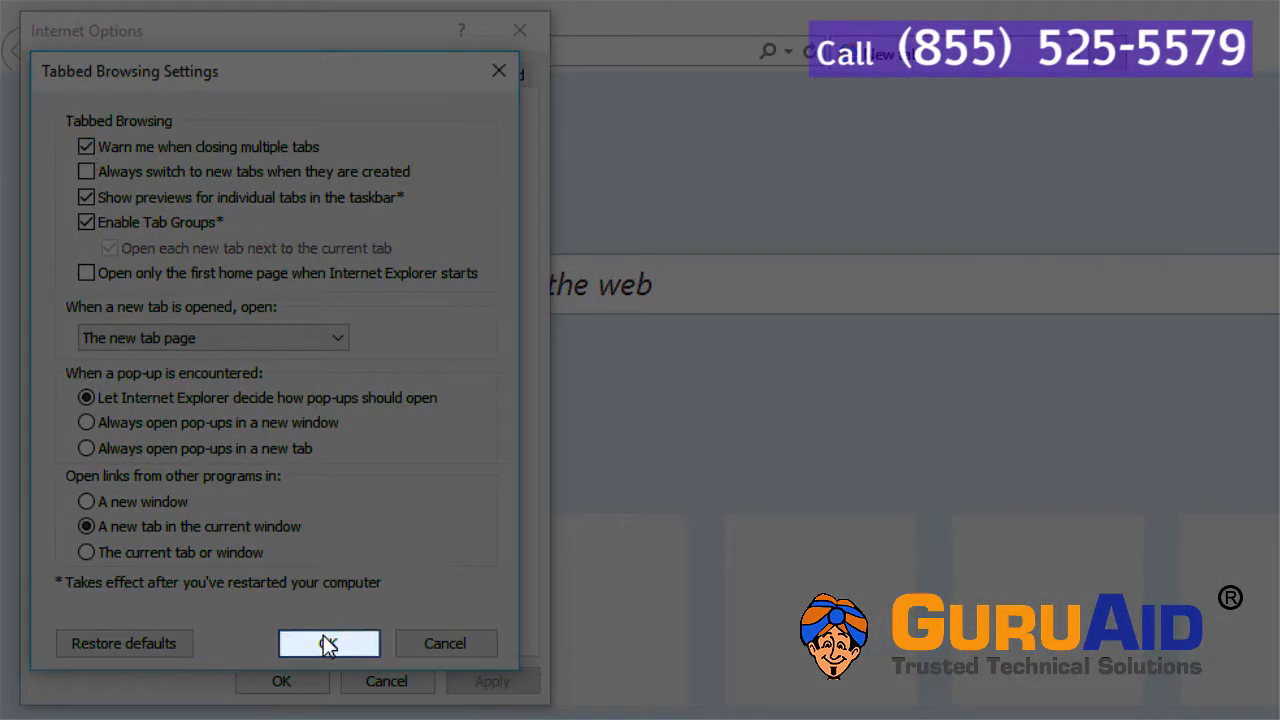
{"action": "left_click", "coordinate": [328, 644]}
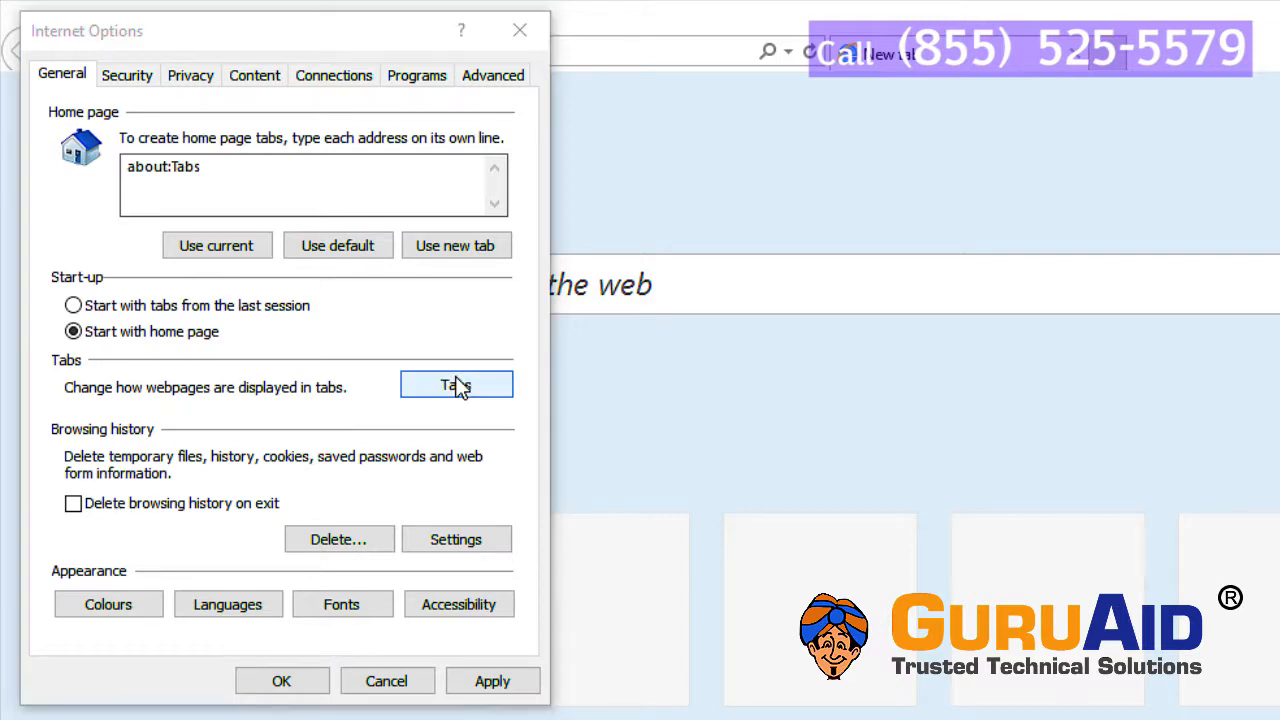
Disable 'Warn me when closing multiple tabs' again and confirm the tabbed browsing settings
{"action": "left_click", "coordinate": [456, 384]}
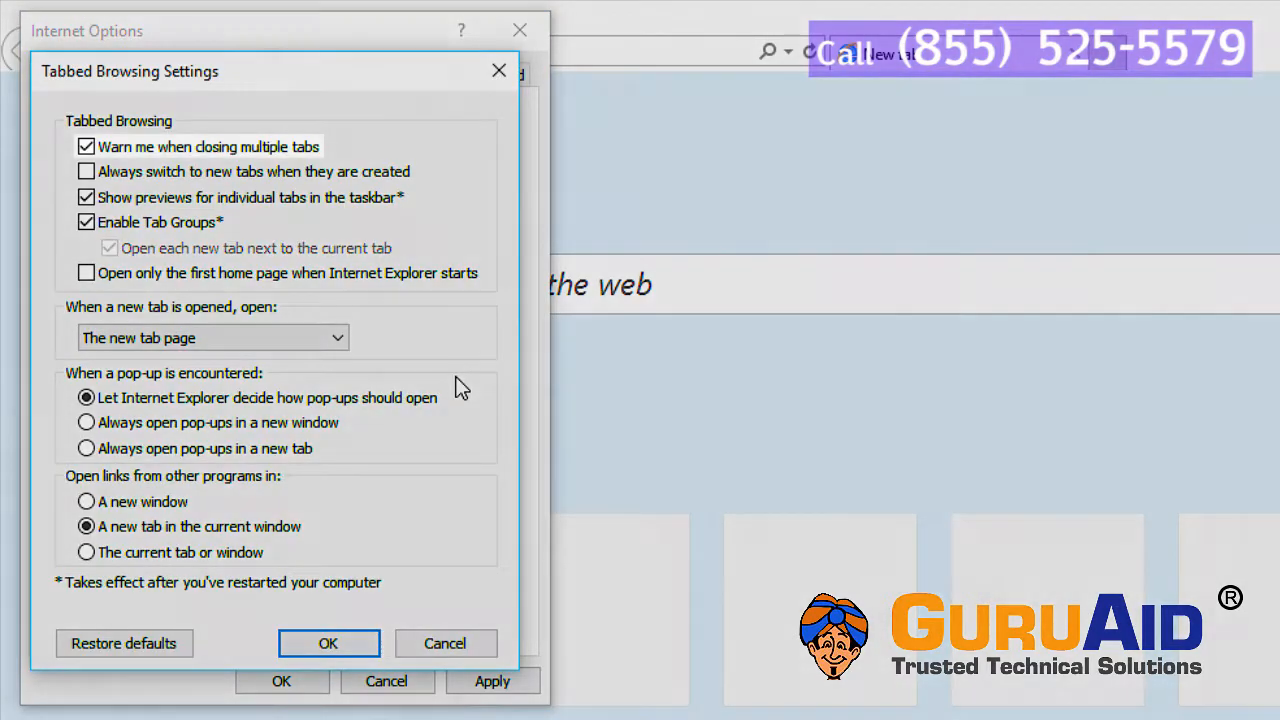
{"action": "left_click", "coordinate": [86, 146]}
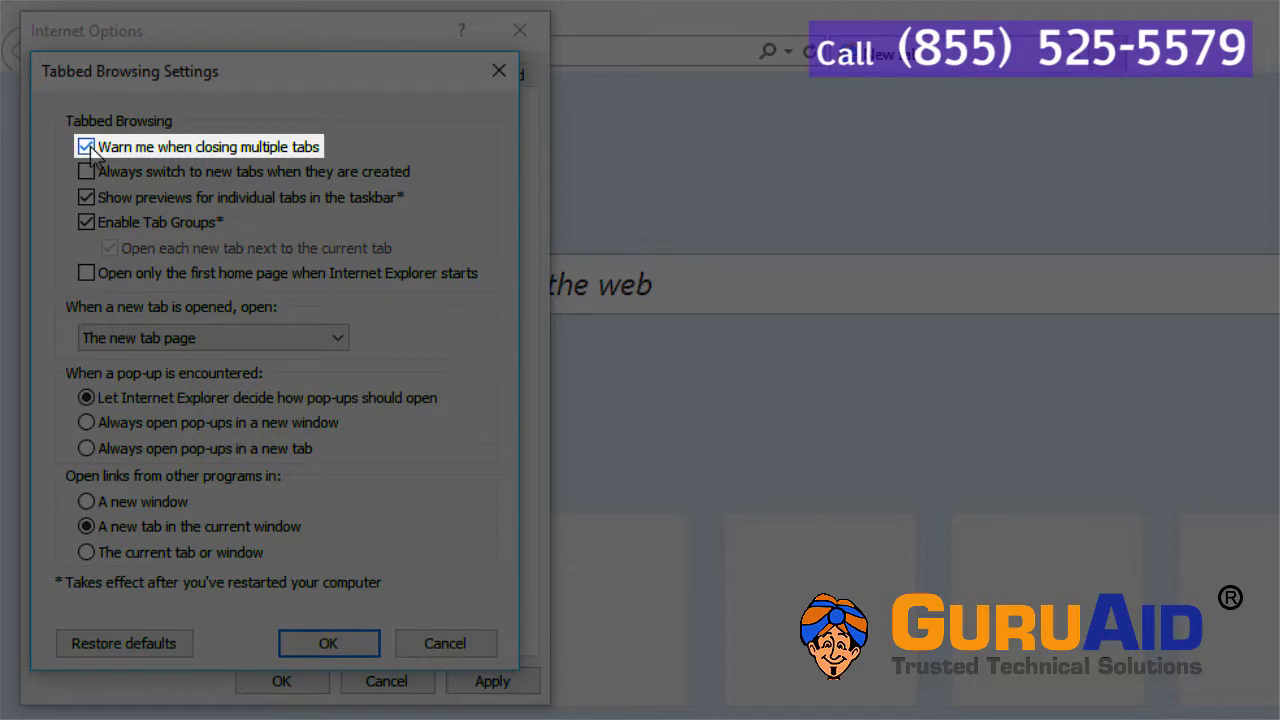
{"action": "left_click", "coordinate": [86, 146]}
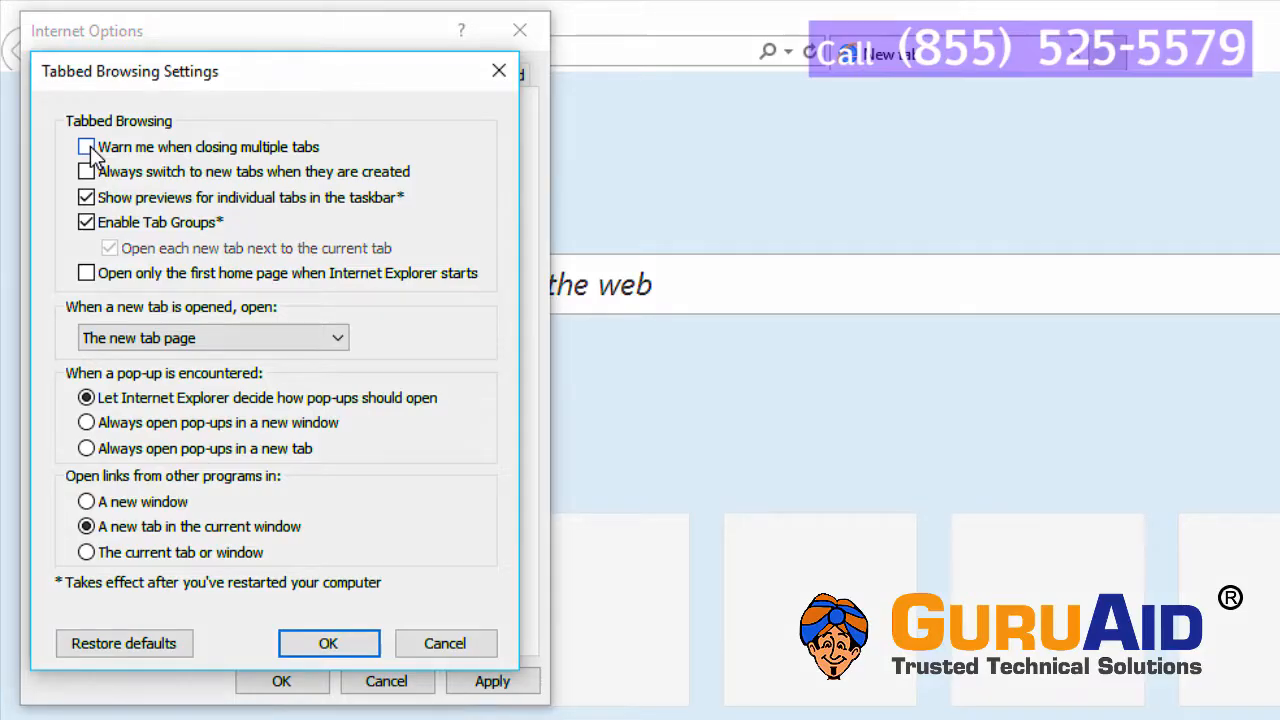
{"action": "left_click", "coordinate": [328, 644]}
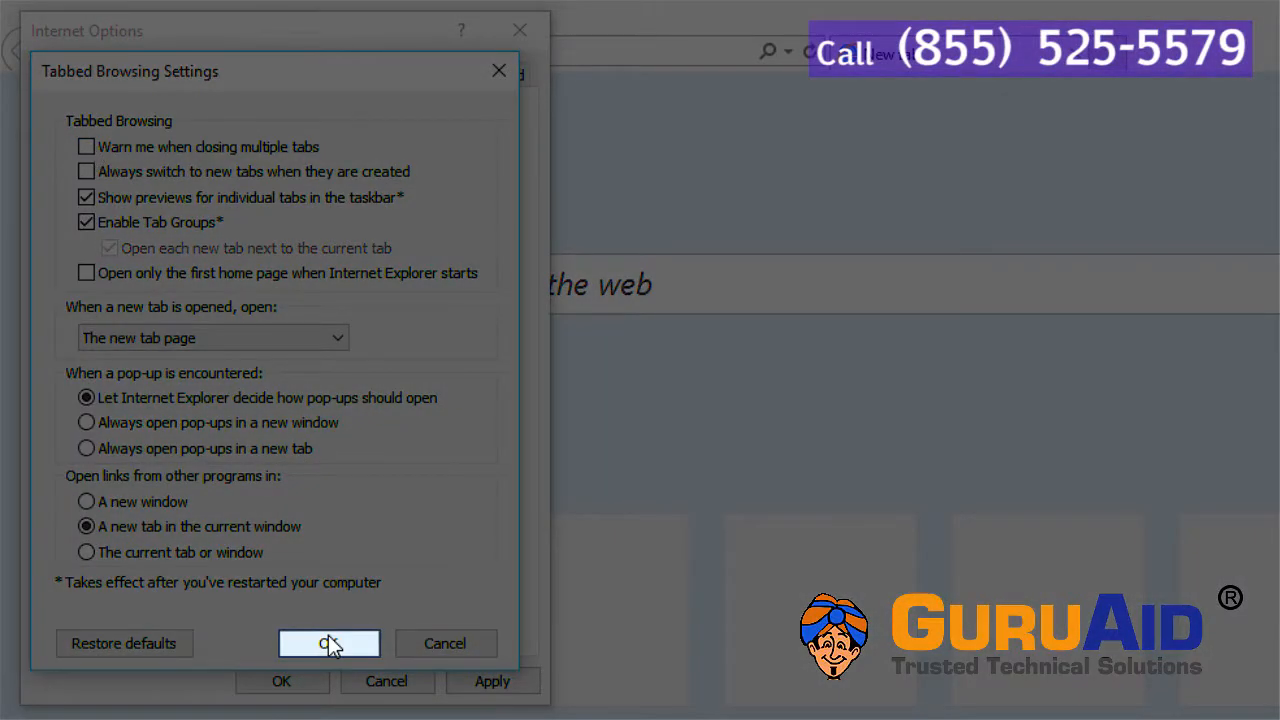
{"action": "left_click", "coordinate": [328, 644]}
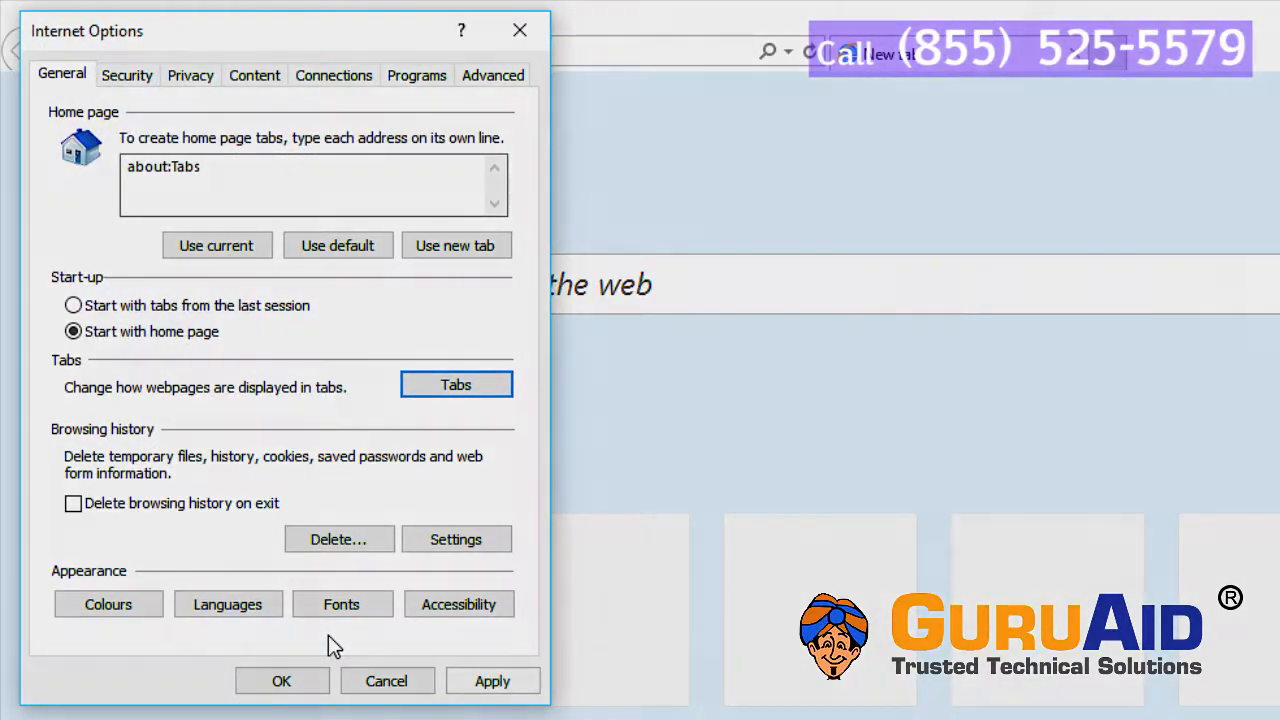
Apply the tab warning change and confirm Internet Options, returning to the Bing new tab
{"action": "left_click", "coordinate": [492, 680]}
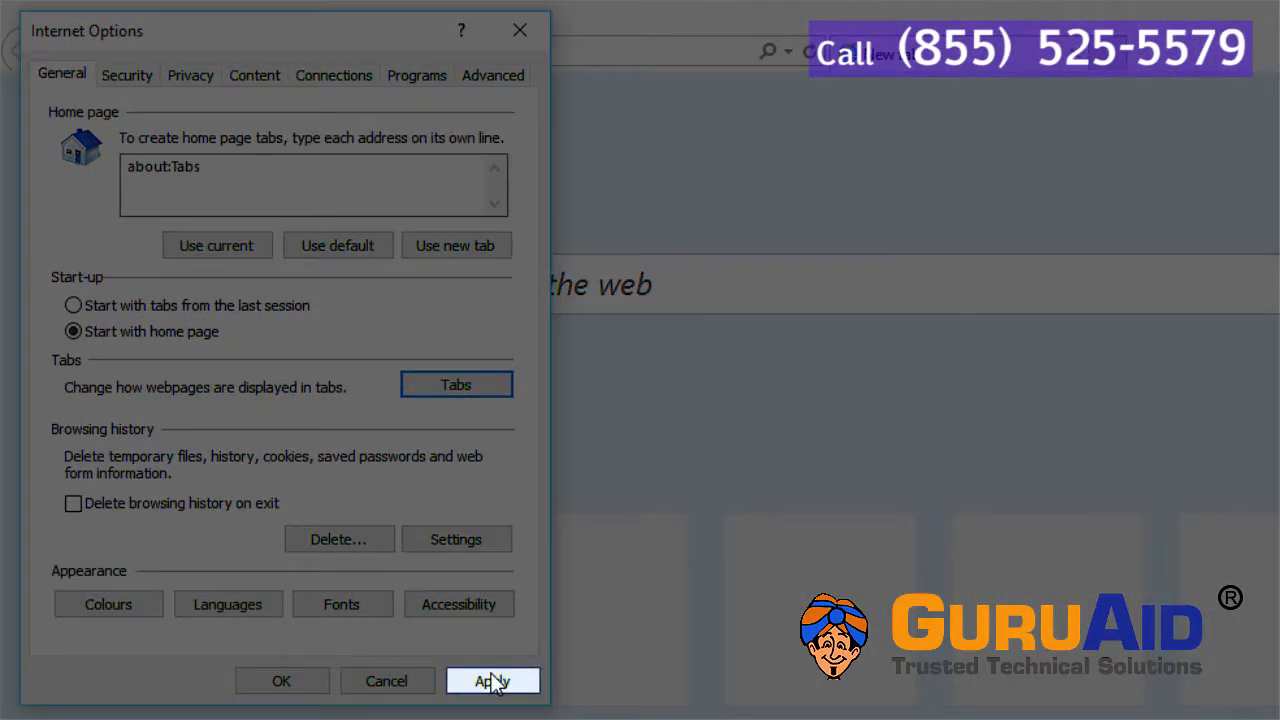
{"action": "left_click", "coordinate": [492, 680]}
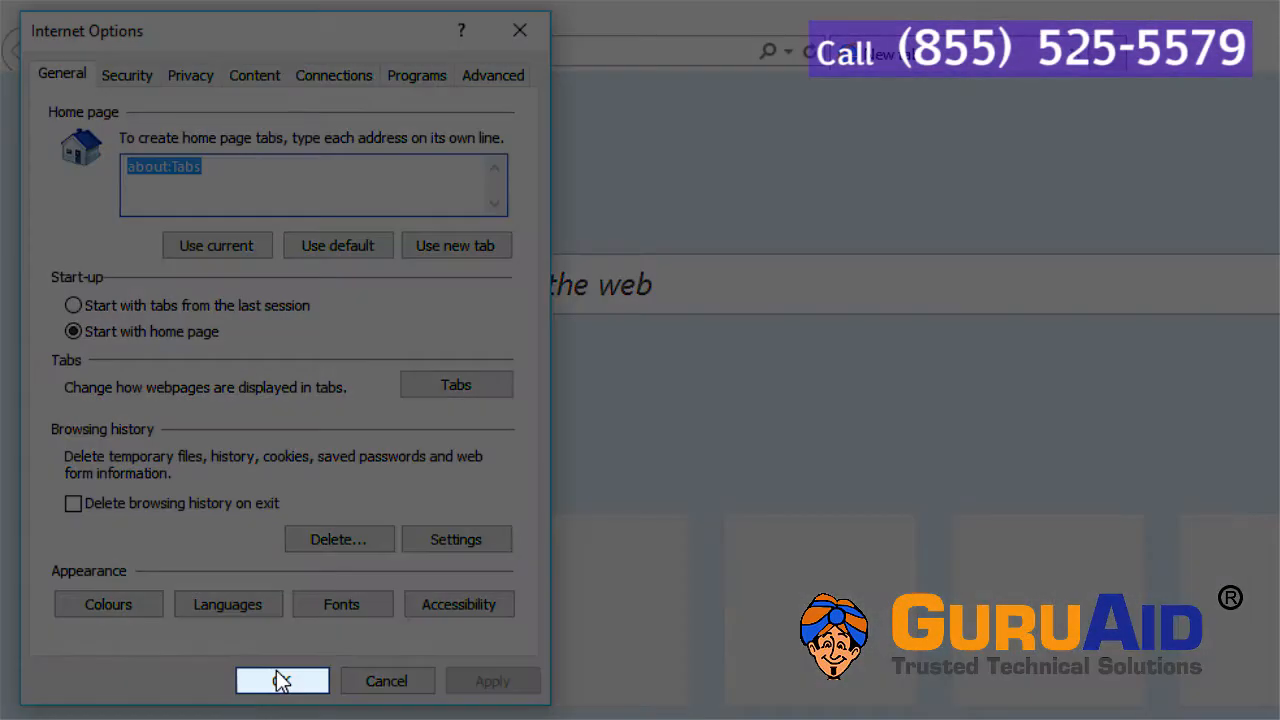
{"action": "left_click", "coordinate": [282, 680]}
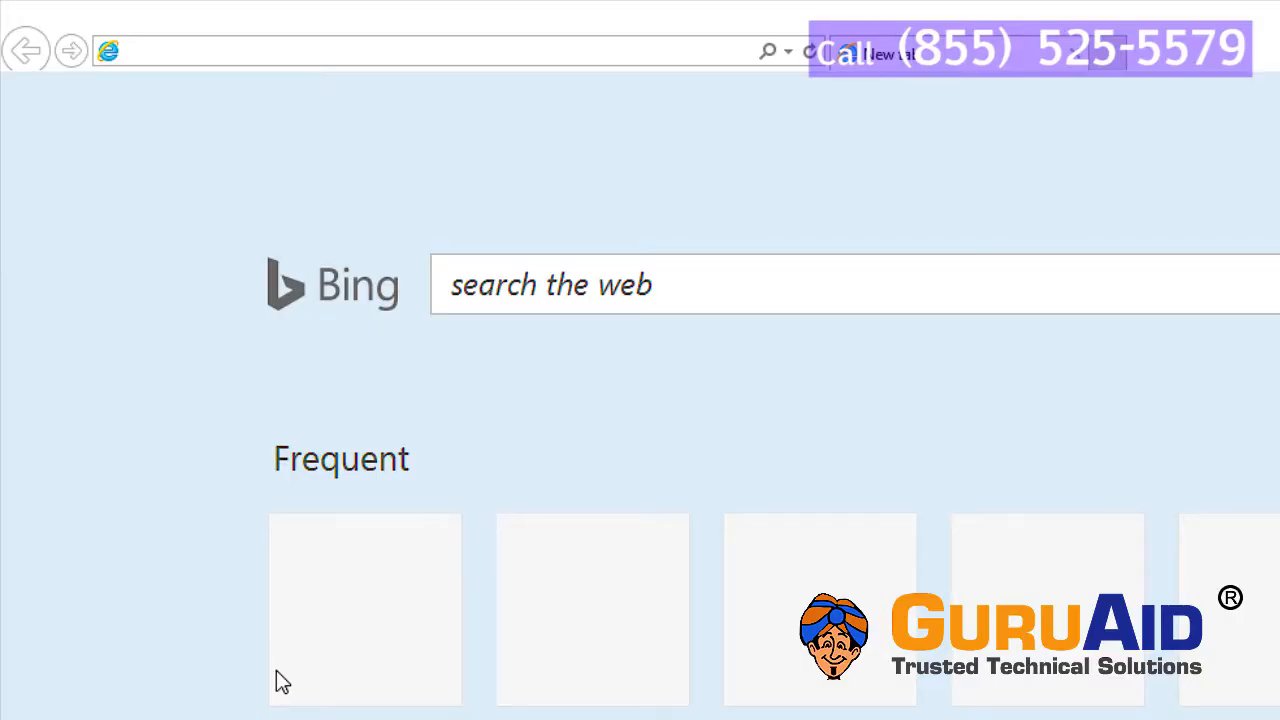